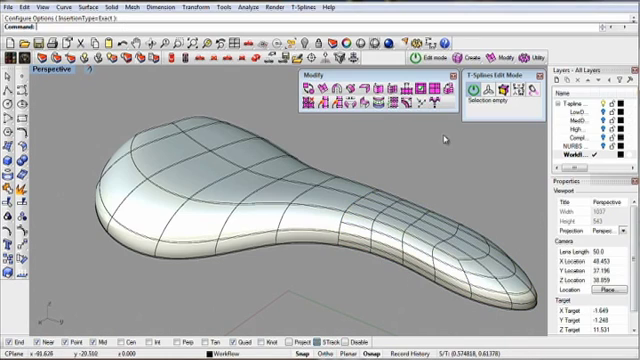
Apply T-Splines Symmetry to the saddle using its centre edge as the axial boundary
click(420, 195)
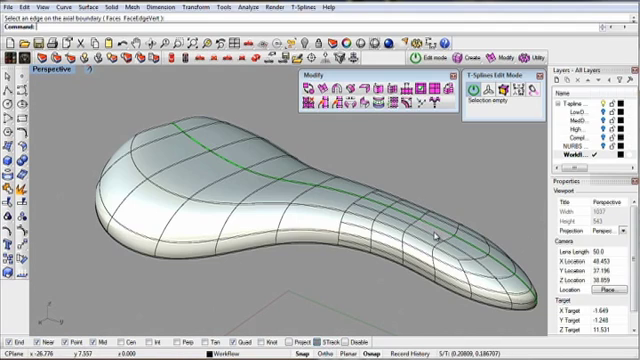
click(398, 207)
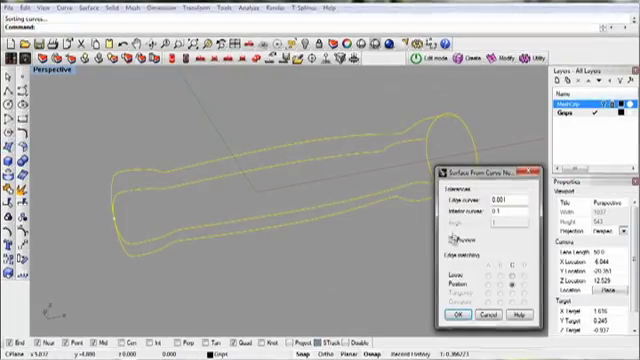
Confirm Surface From Curve Network to build the handle surface, then convert it to T-Splines
click(457, 317)
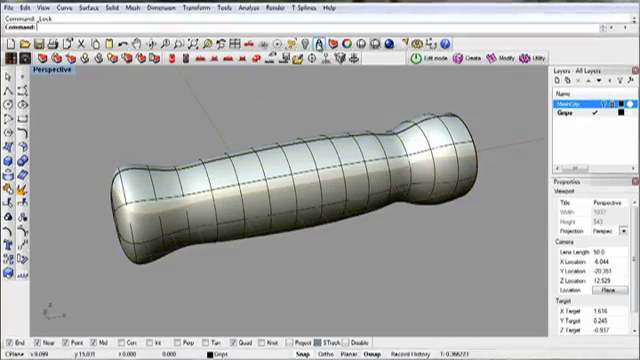
click(300, 180)
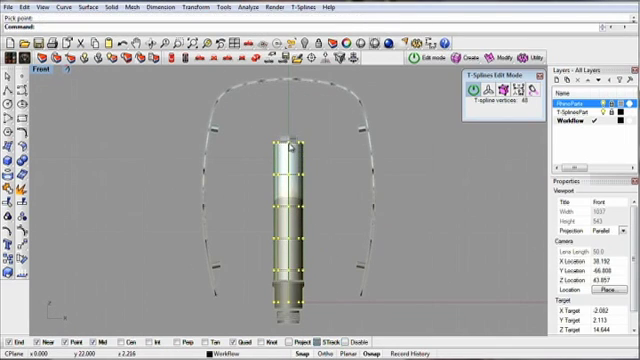
Select two faces on the upper side of the T-Splines cylinder in the Front viewport
click(290, 177)
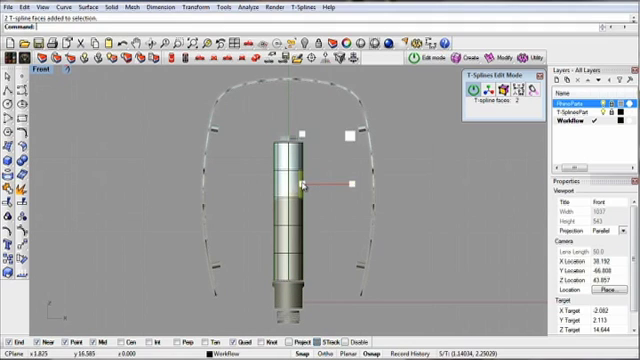